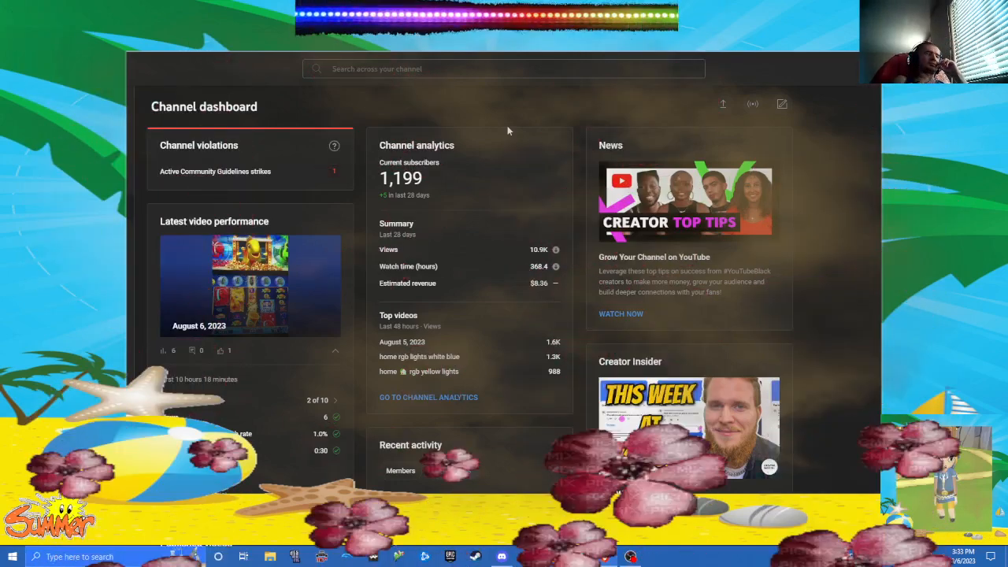
Show the Community Guidelines strikes details with the July 28 strike and June 16 warning
scroll("down", 3)
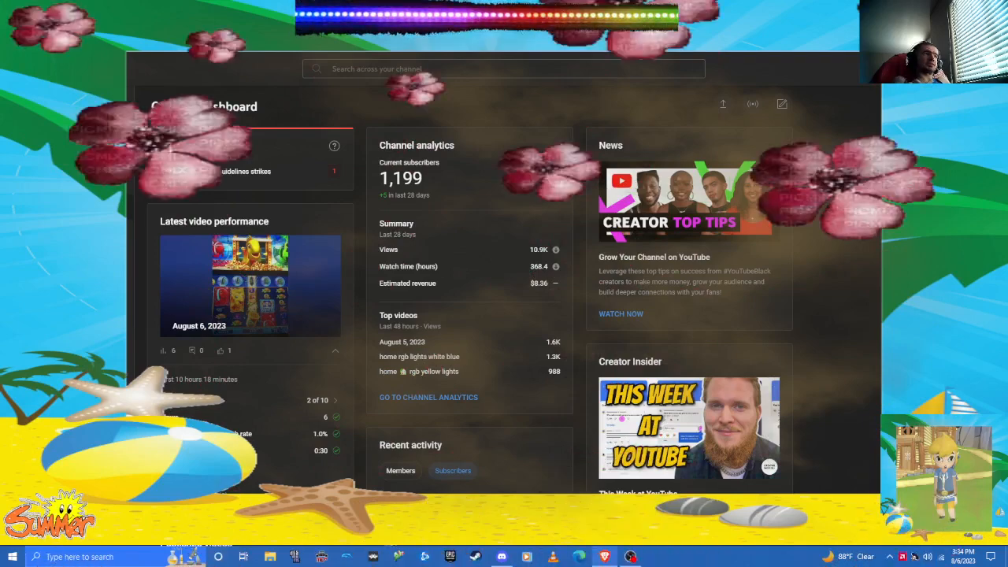
left_click(246, 170)
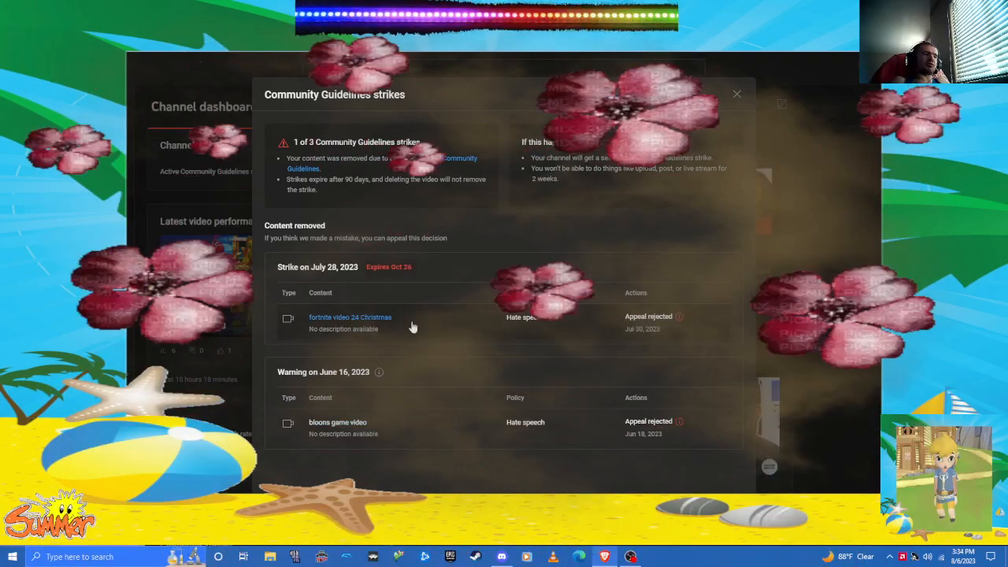
mouse_move(334, 428)
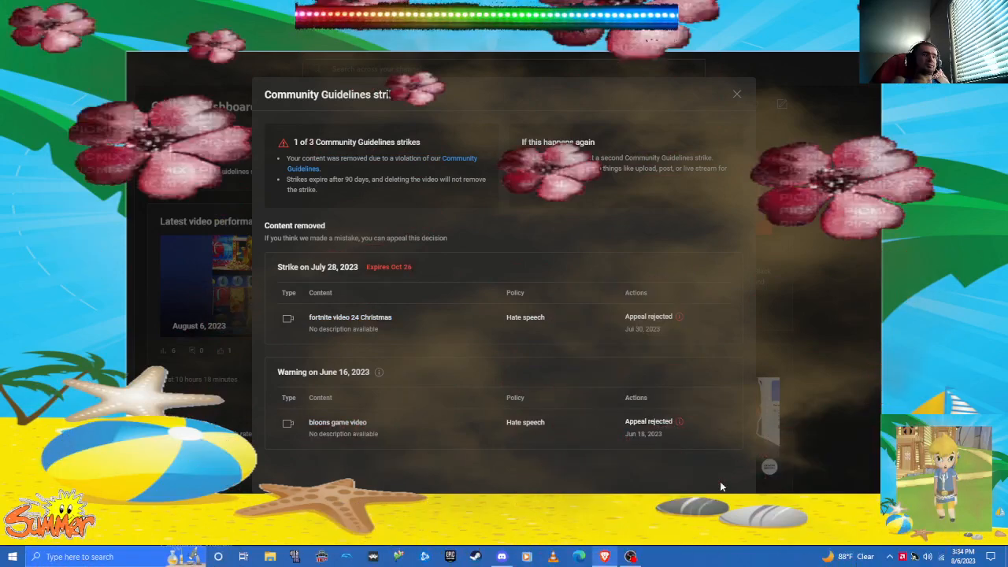
mouse_move(350, 328)
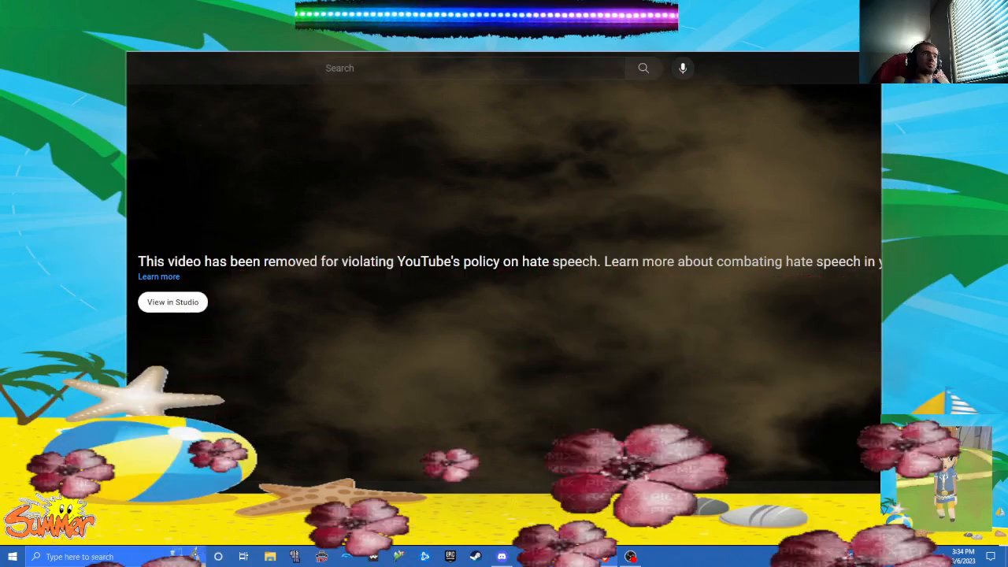
Return from the removed video page and dismiss the strikes details to reach the dashboard
left_click(173, 302)
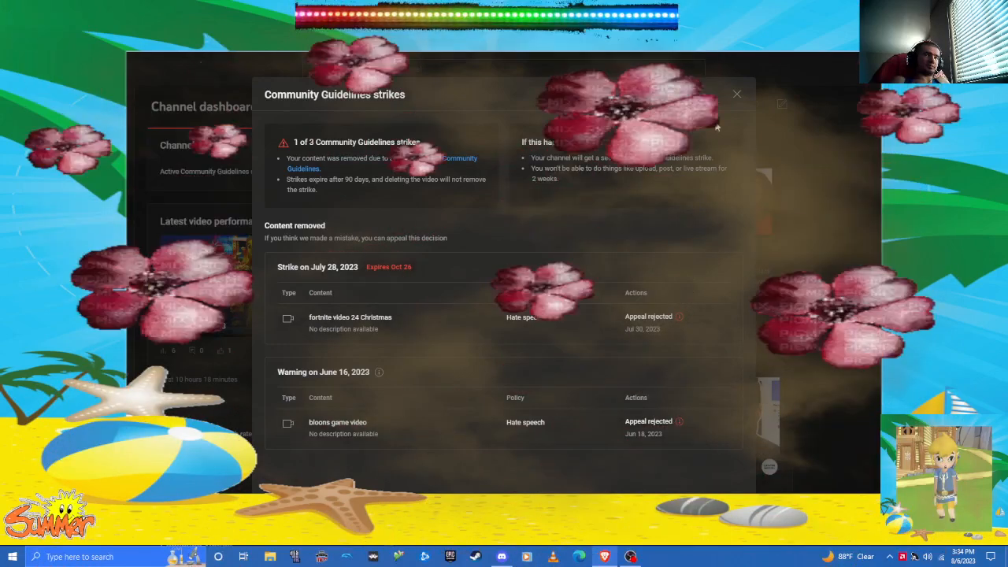
left_click(738, 94)
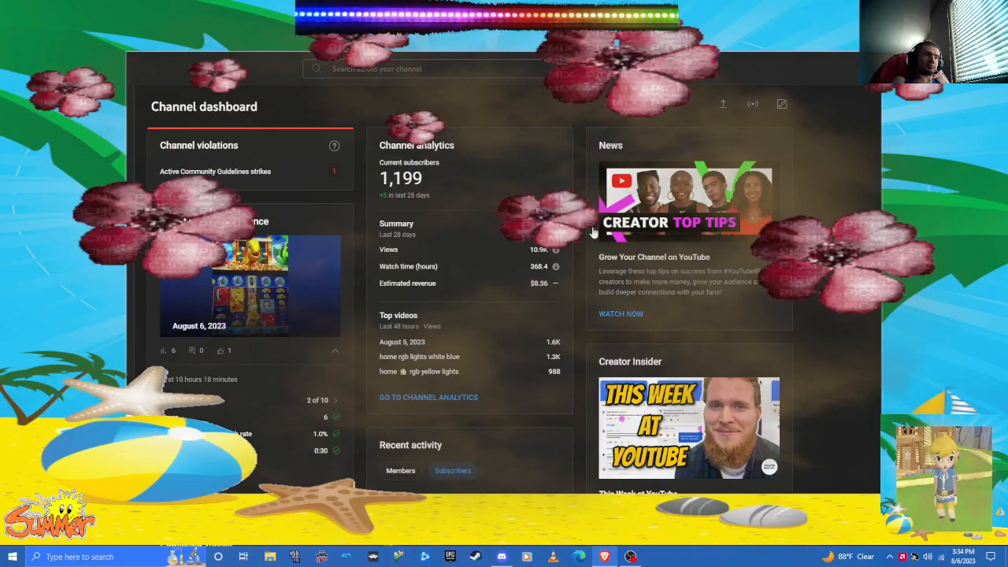